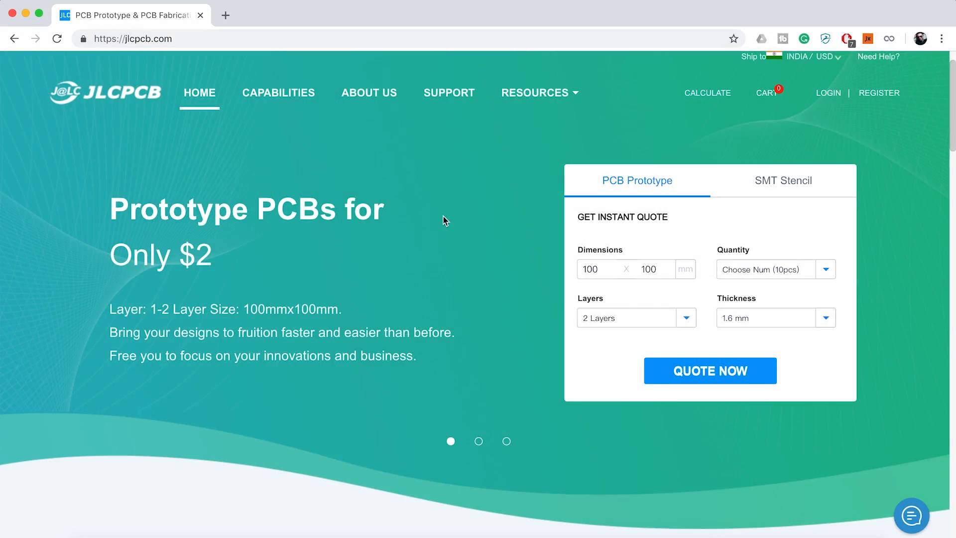
- Scroll the JLCPCB prices, open the PCB quote page and upload Gerber.zip from the Desktop
{"action": "scroll", "scroll_direction": "down", "scroll_amount": 3}
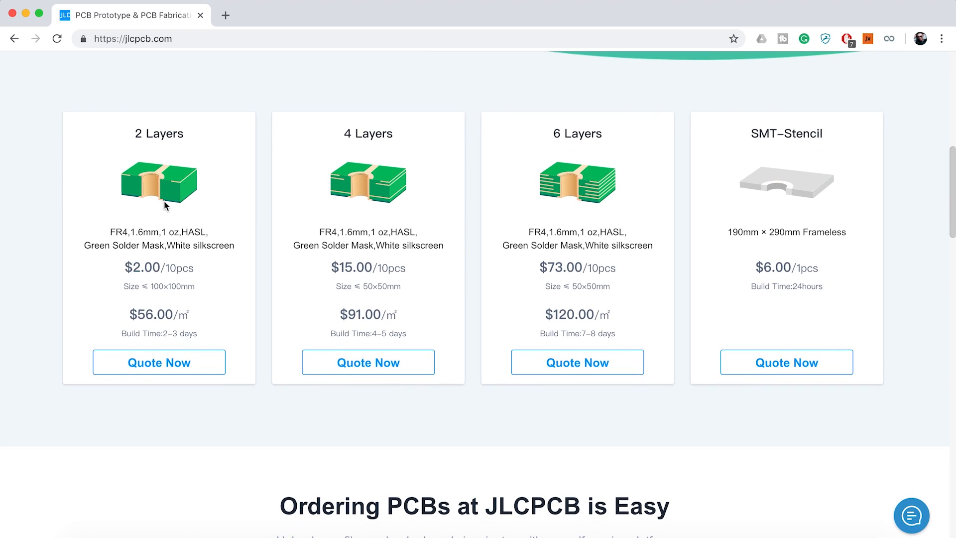
{"action": "mouse_move", "coordinate": [763, 245]}
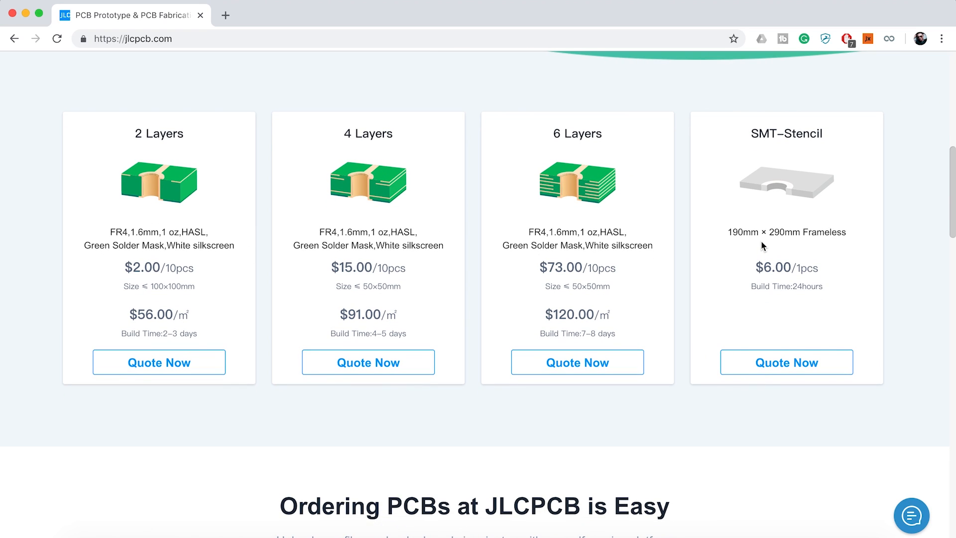
{"action": "left_click", "coordinate": [159, 361]}
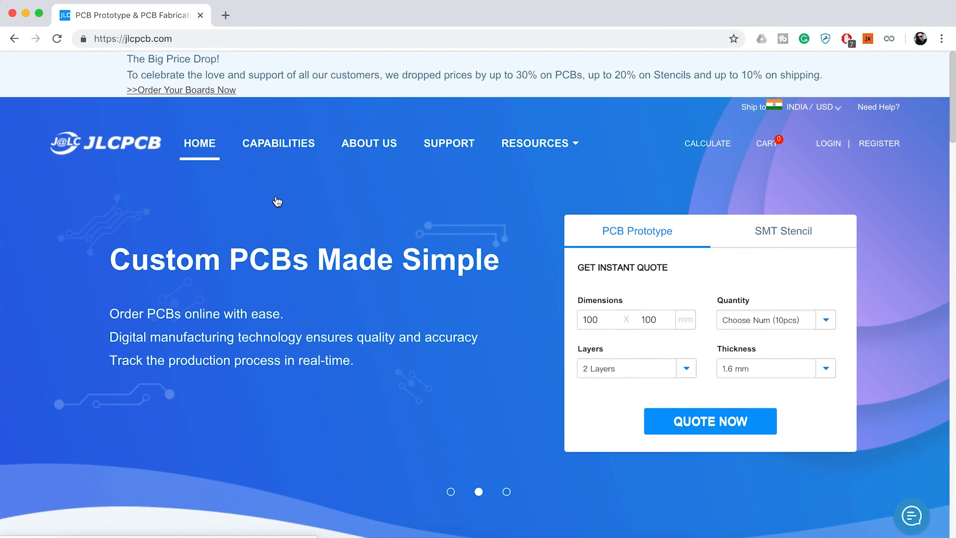
{"action": "mouse_move", "coordinate": [155, 71]}
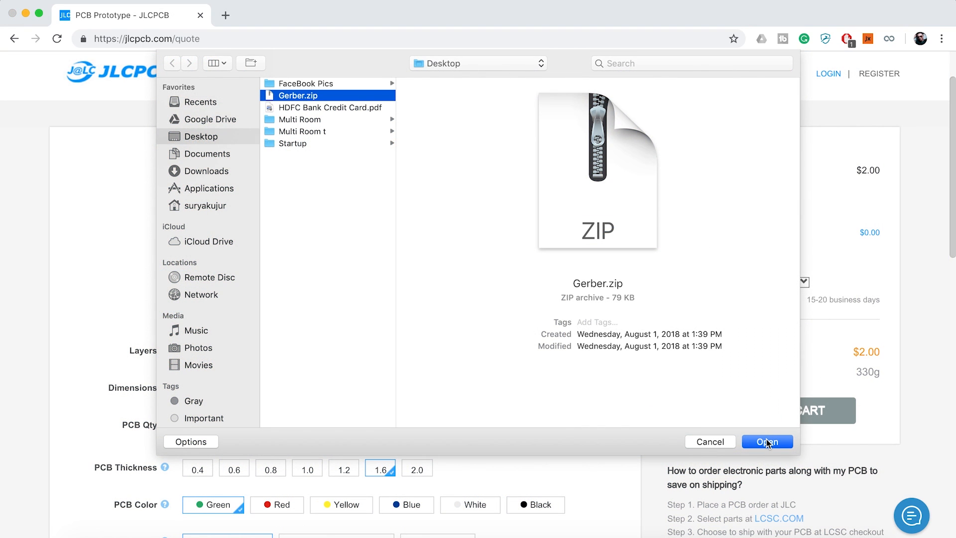
{"action": "left_click", "coordinate": [767, 442]}
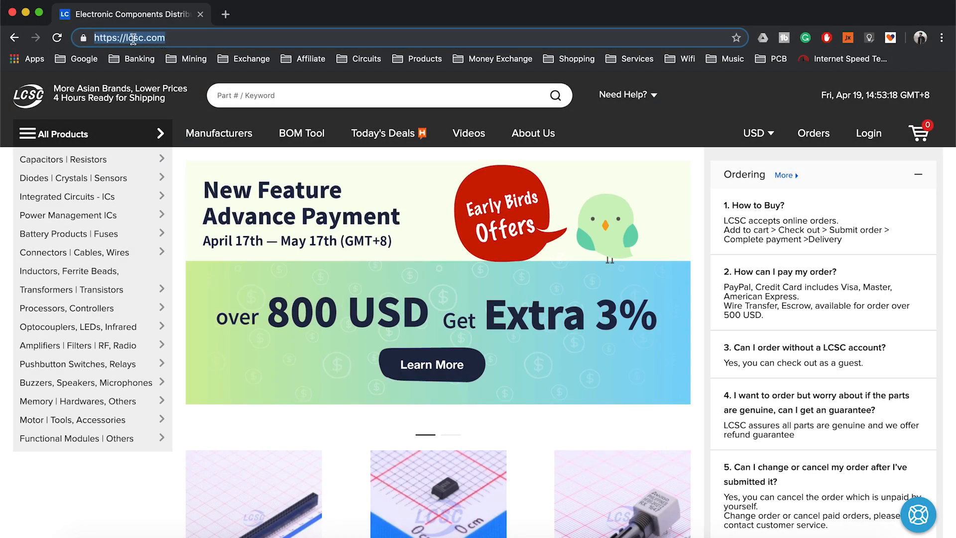
{"action": "scroll", "scroll_direction": "down", "scroll_amount": 3}
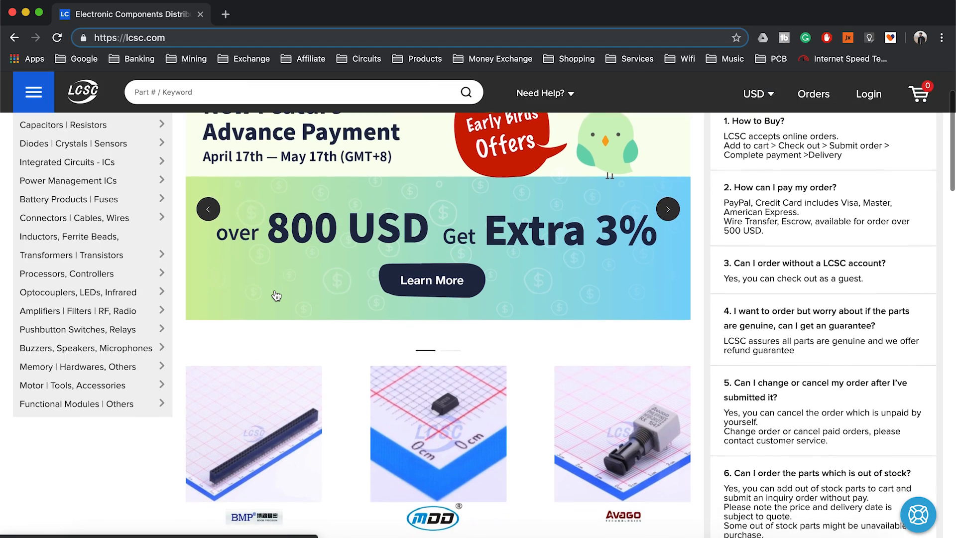
{"action": "scroll", "scroll_direction": "down", "scroll_amount": 3}
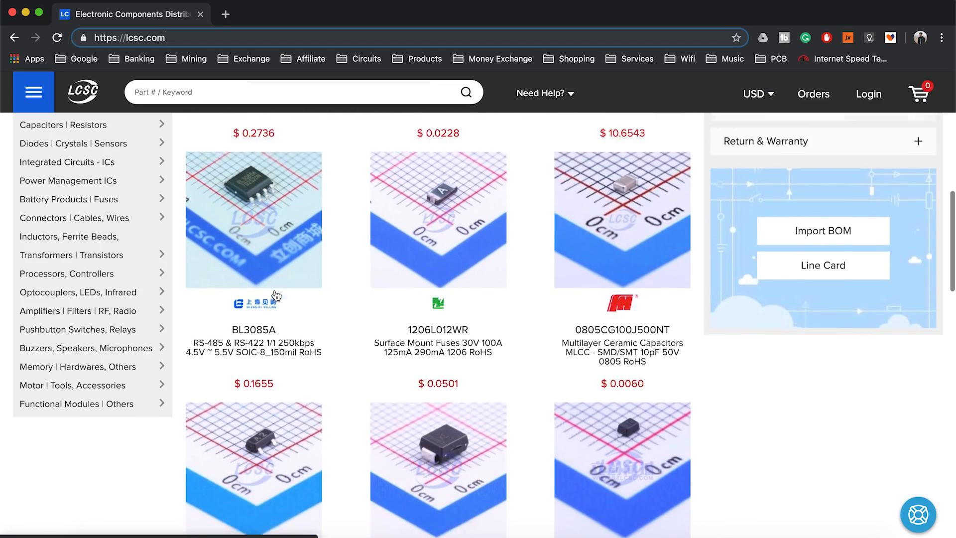
{"action": "scroll", "scroll_direction": "down", "scroll_amount": 3}
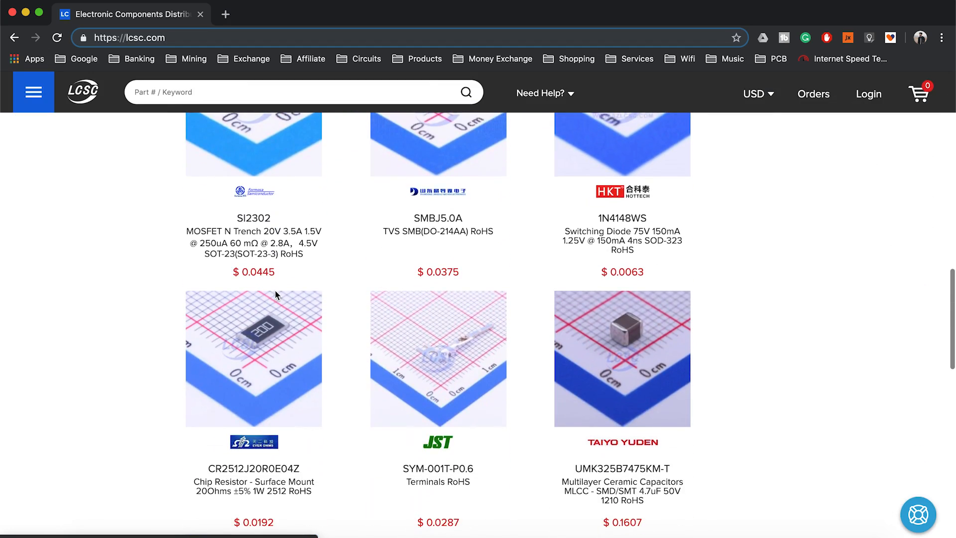
{"action": "scroll", "scroll_direction": "down", "scroll_amount": 3}
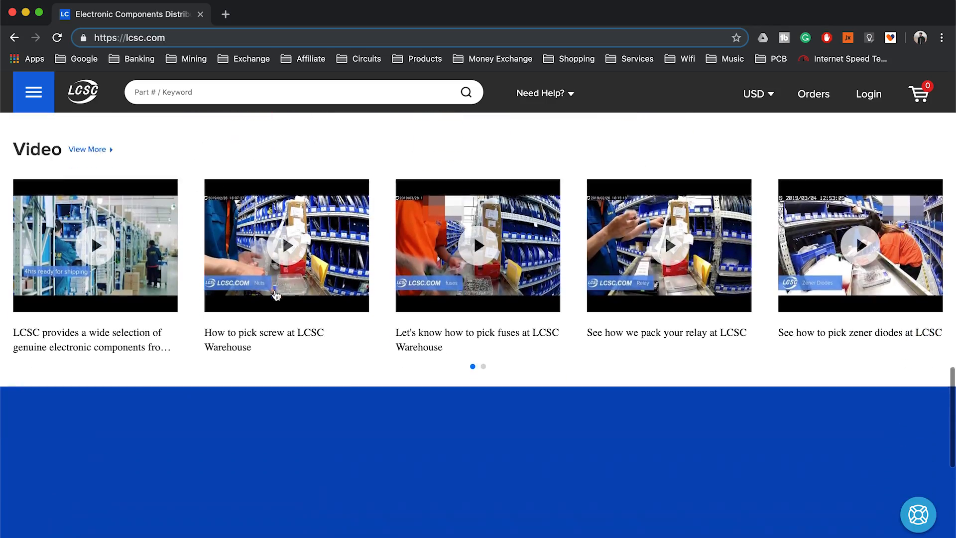
{"action": "scroll", "scroll_direction": "down", "scroll_amount": 3}
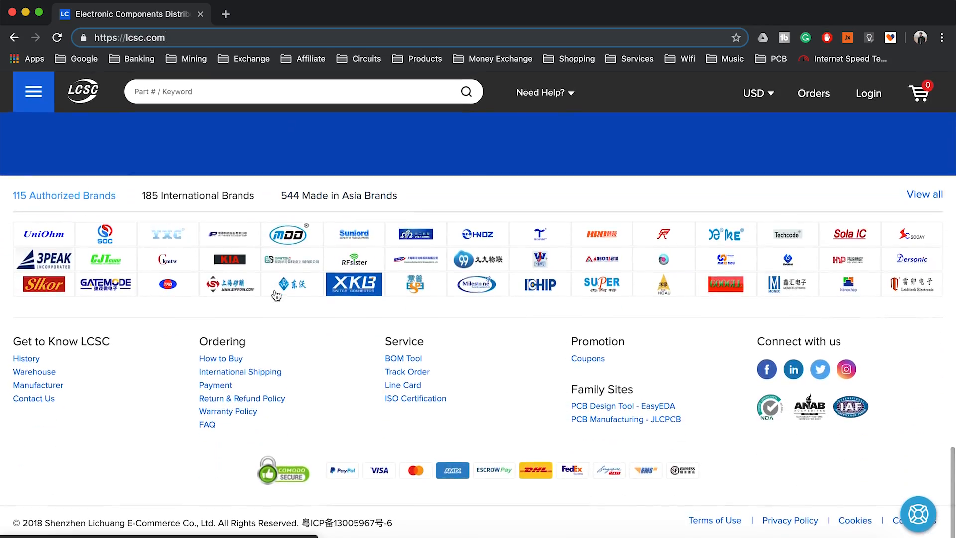